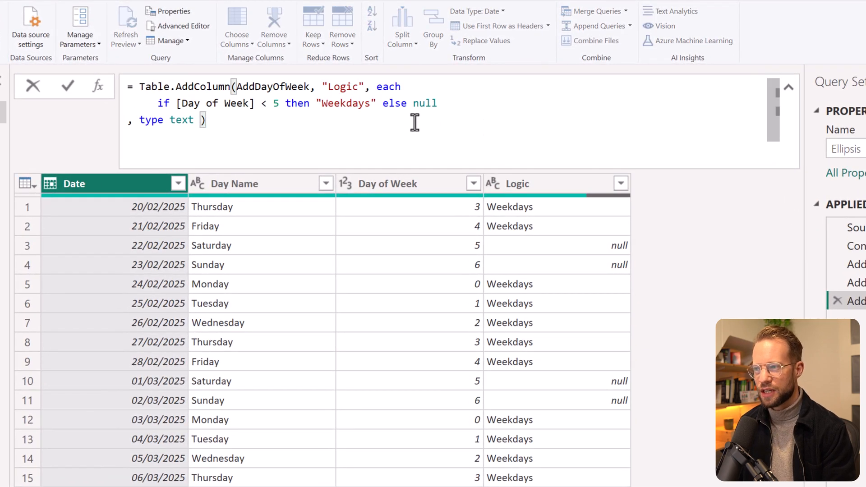
- Replace null after else in the Logic formula with the ... placeholder
double_click(425, 103)
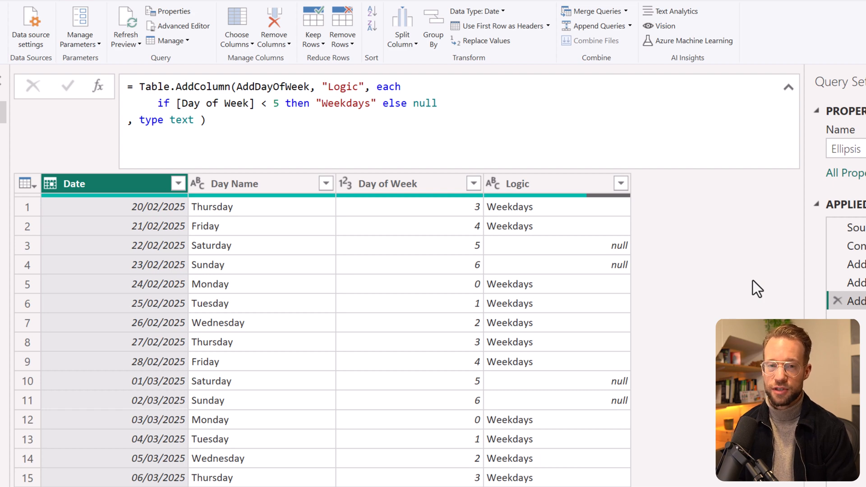
mouse_move(661, 258)
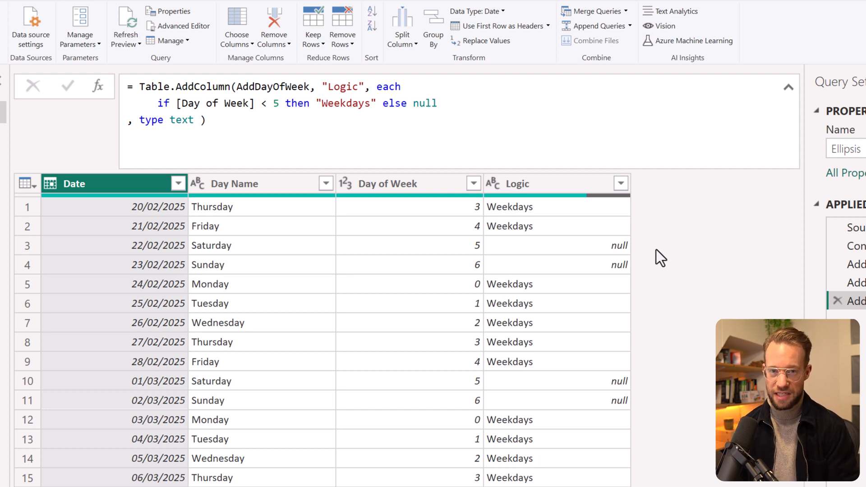
mouse_move(490, 298)
text(...)
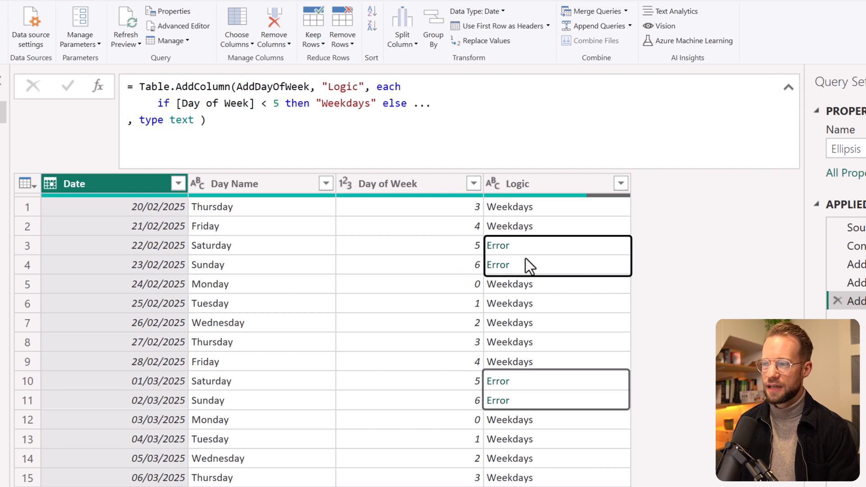
mouse_move(534, 262)
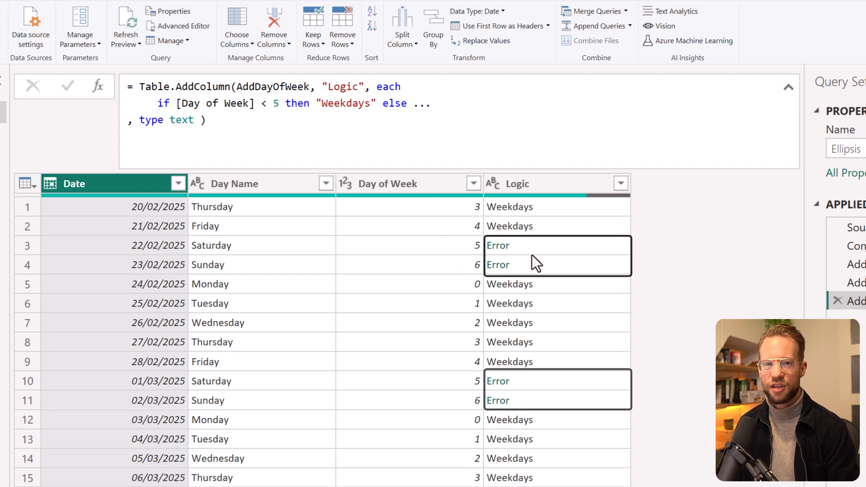